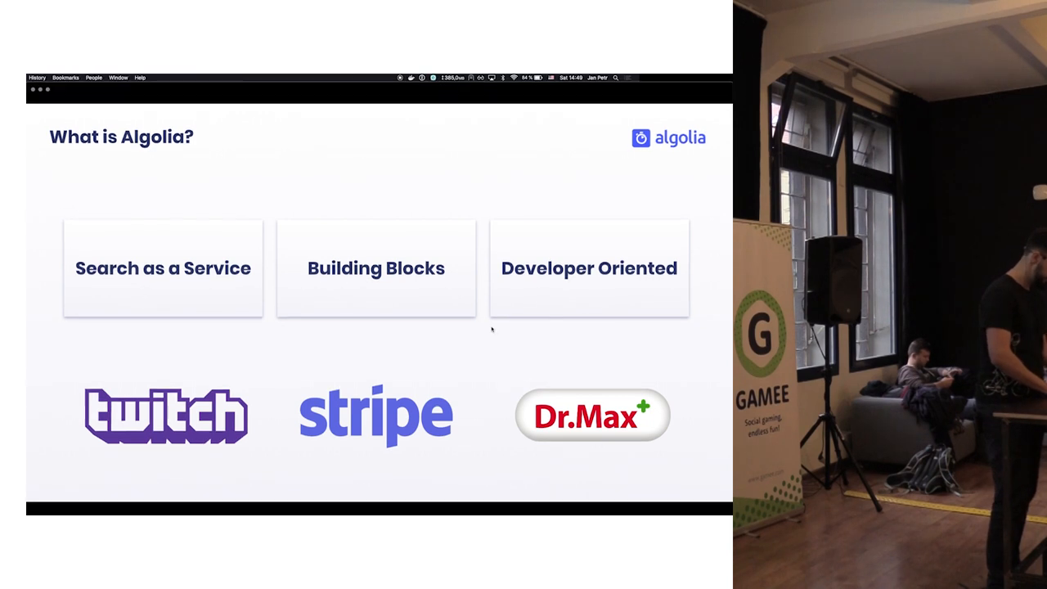
# Exit the full-screen presentation back to the 'What is Algolia?' slide in the editor.
pyautogui.press('Escape')
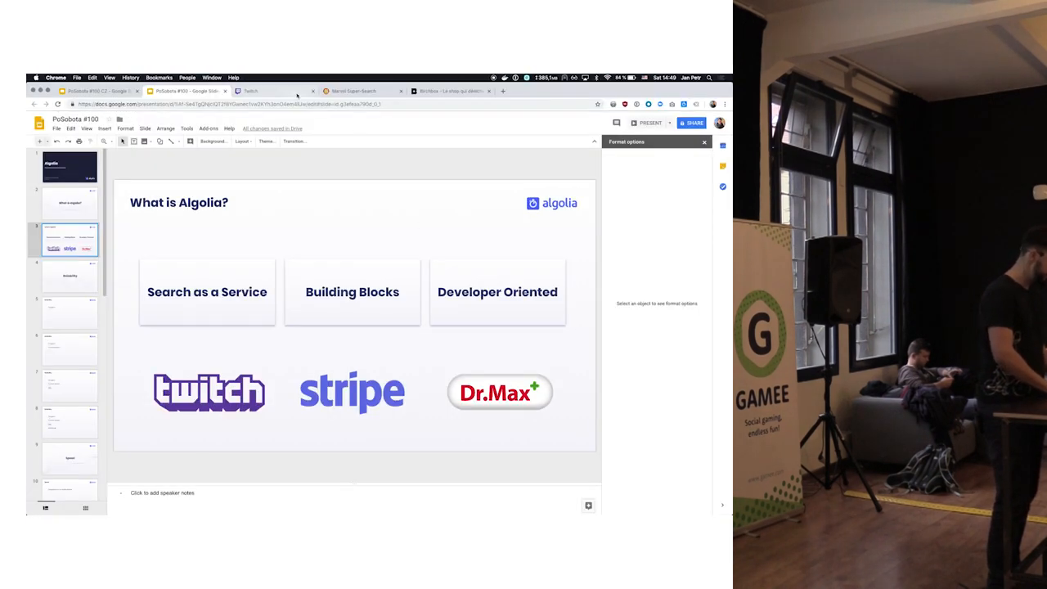
# Search Twitch for the channel 'lool' to show instant matching results.
pyautogui.click(249, 90)
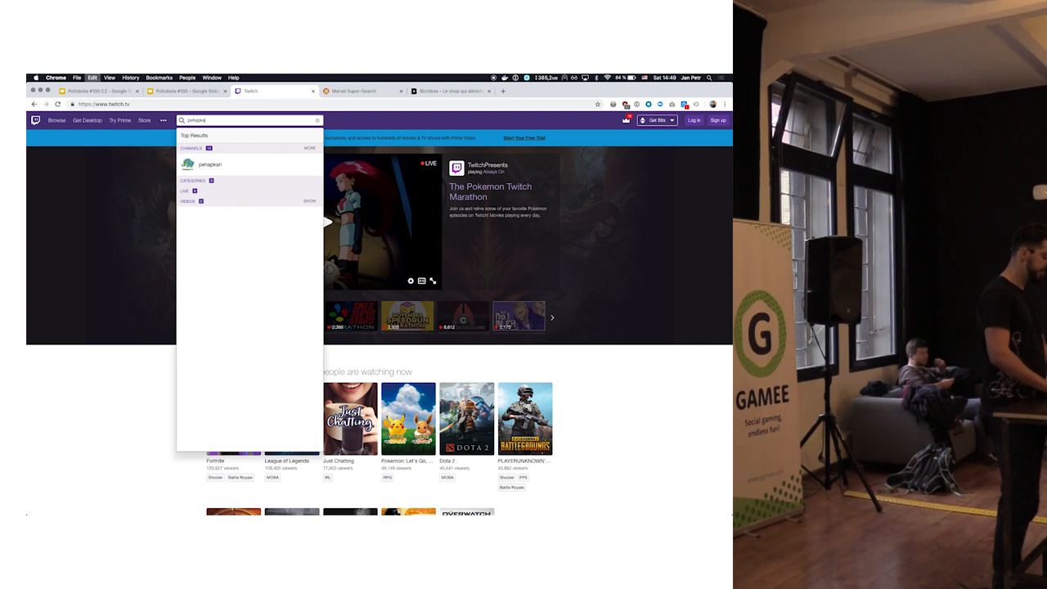
pyautogui.write('lool')
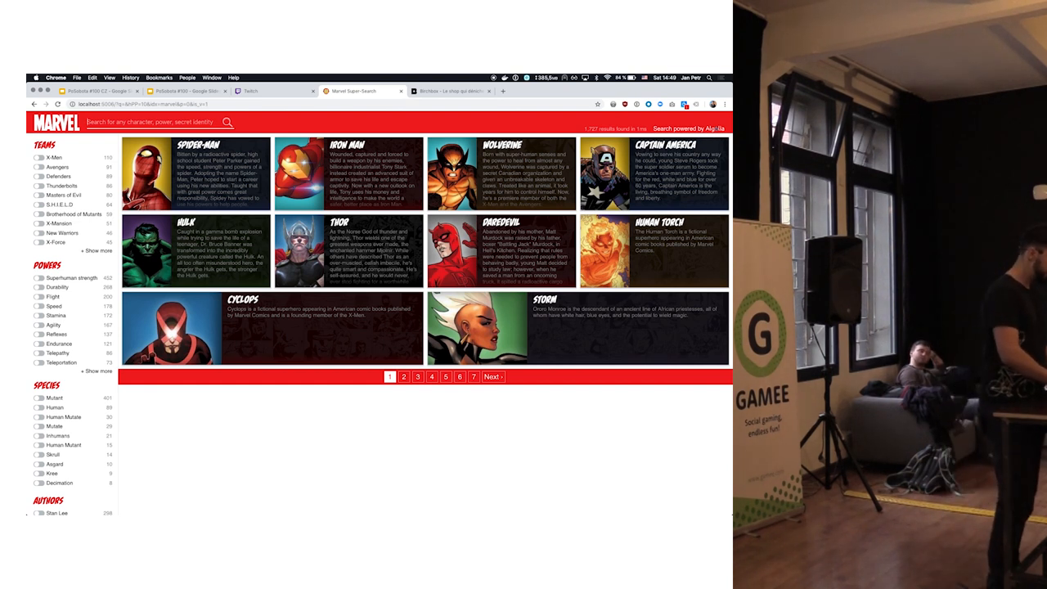
# Search Marvel Super-Search for 'iron man', clear the query, then search 'stark'.
pyautogui.write('iron man')
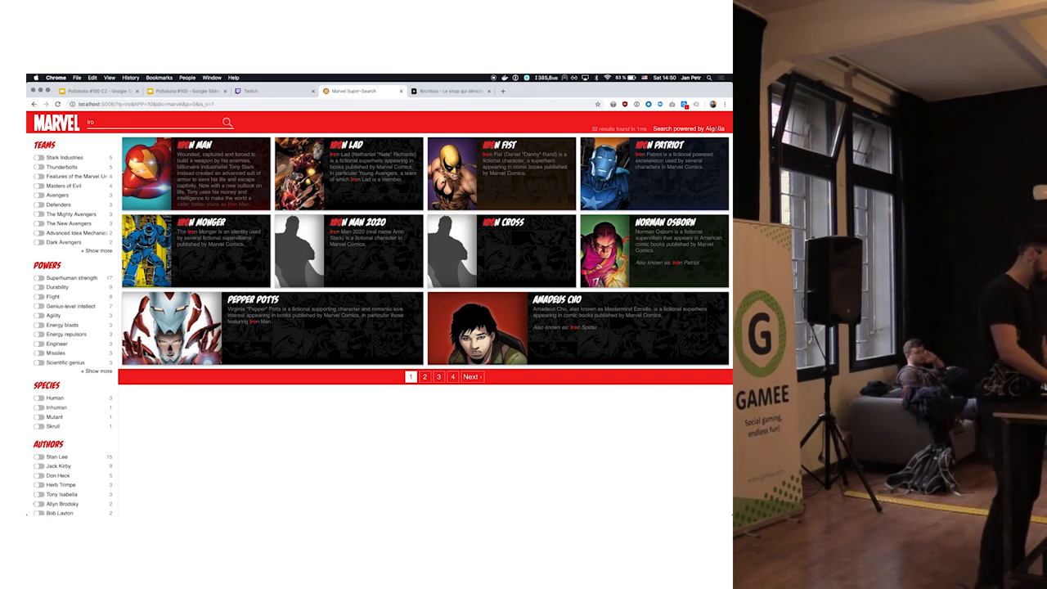
pyautogui.press('backspace')
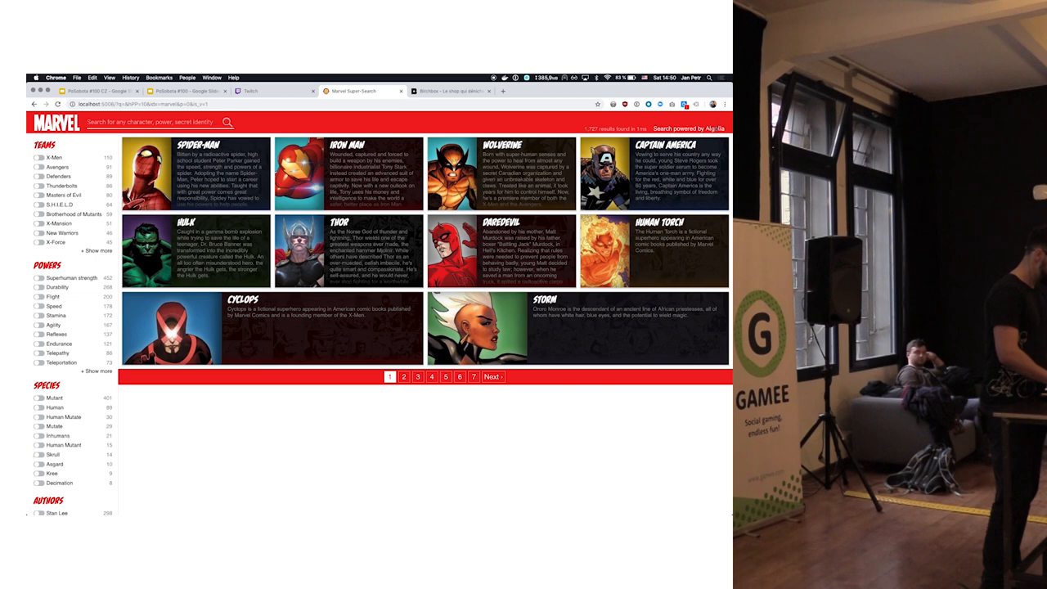
pyautogui.write('stark')
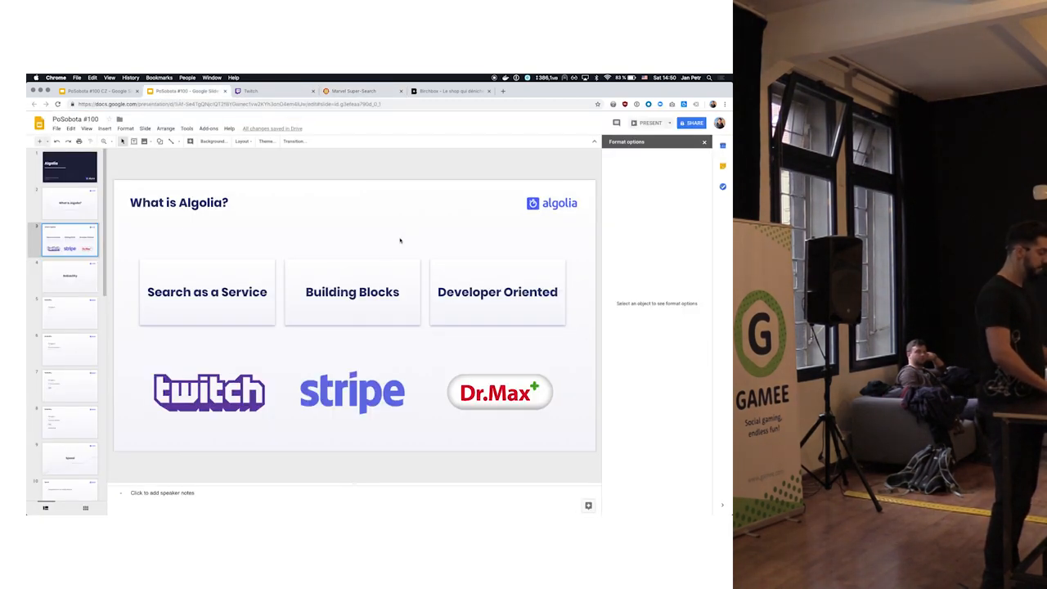
pyautogui.moveTo(337, 237)
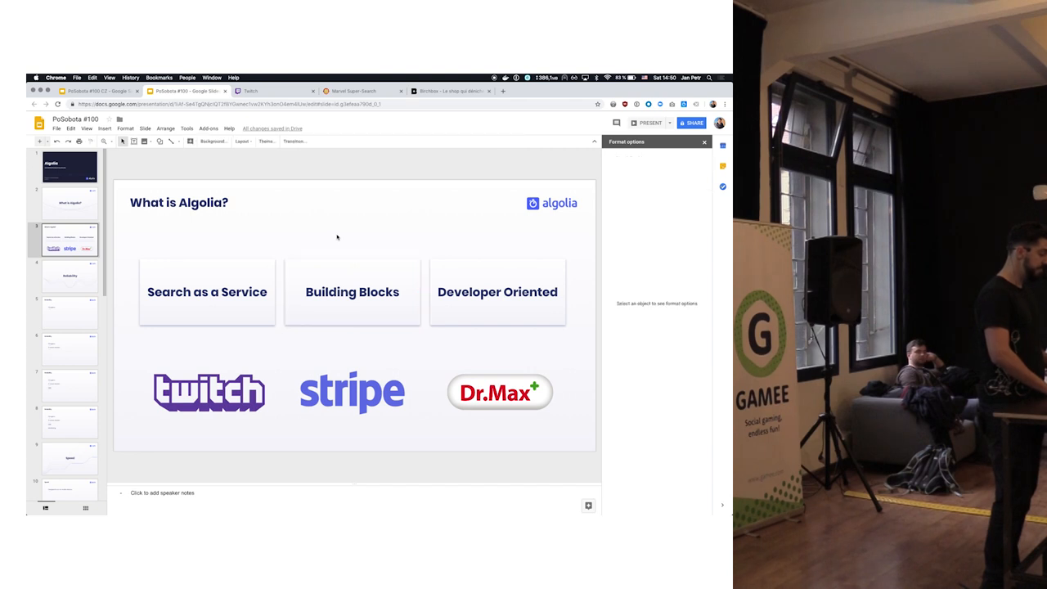
pyautogui.moveTo(639, 136)
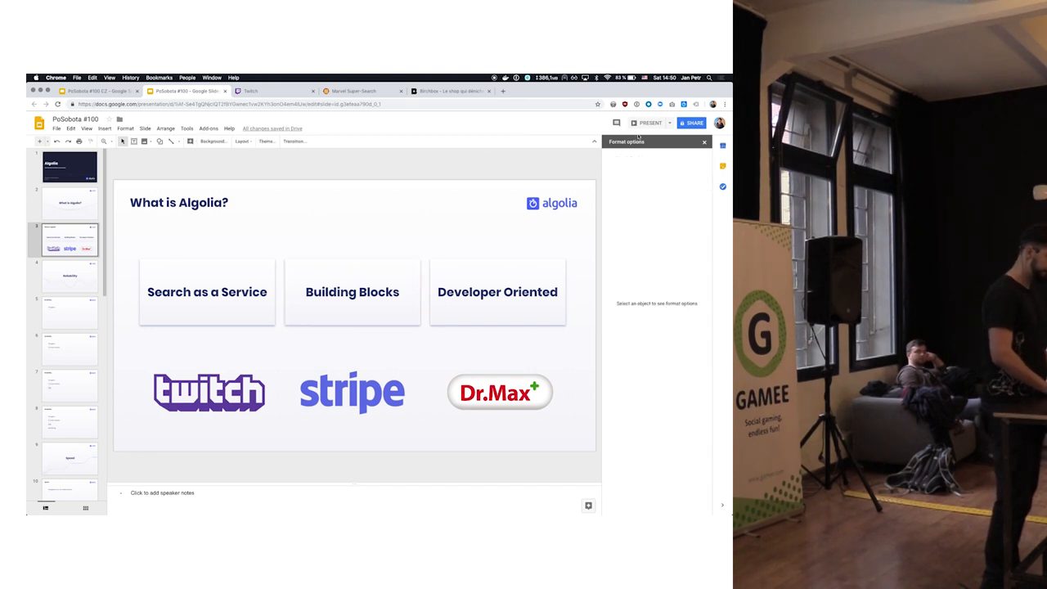
pyautogui.click(648, 123)
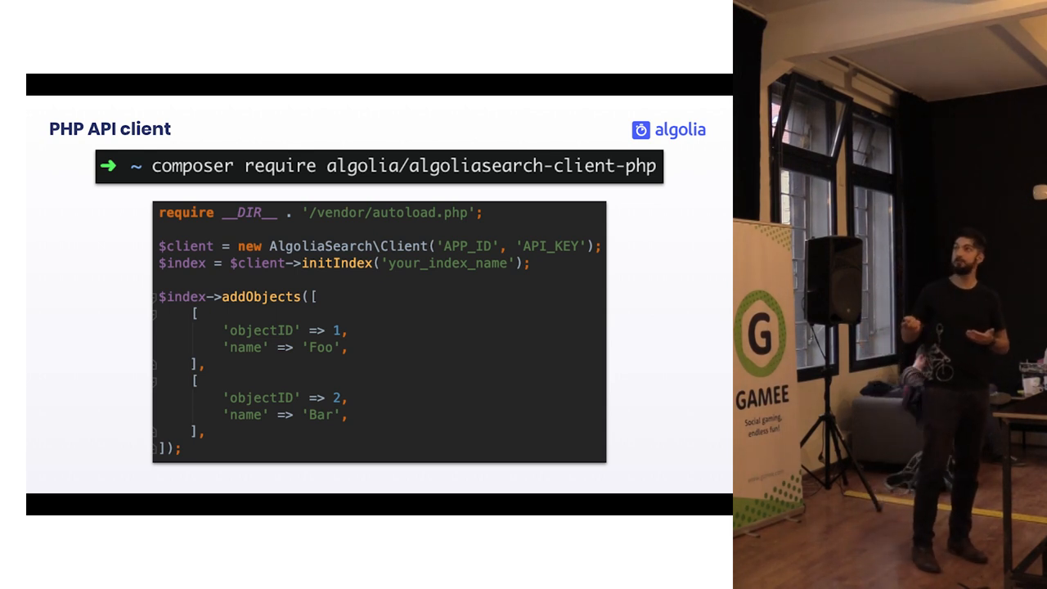
# Advance from the PHP API client slide to the Nette configuration slide.
pyautogui.press('Right')
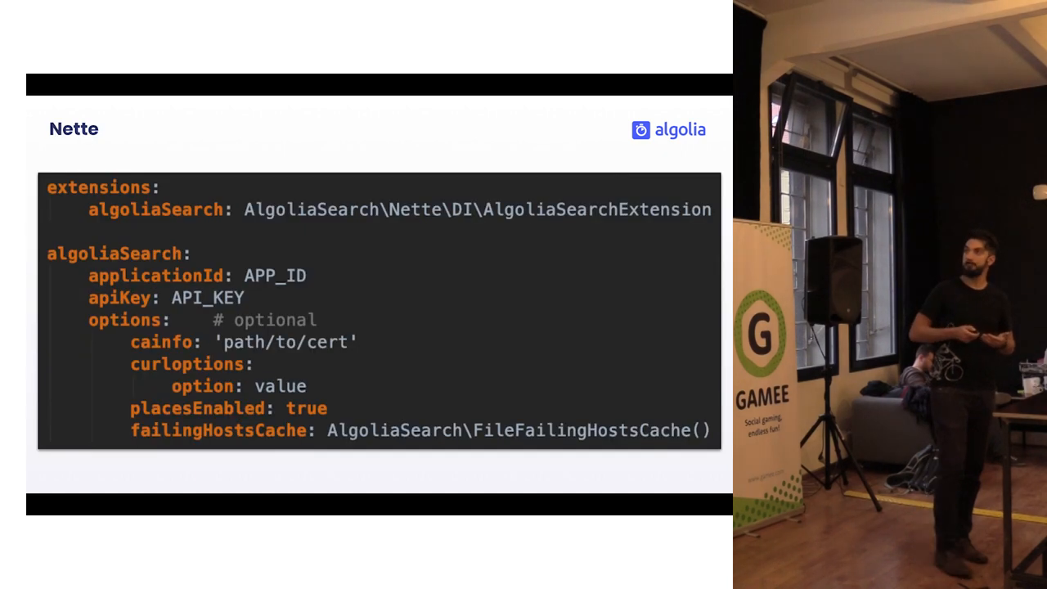